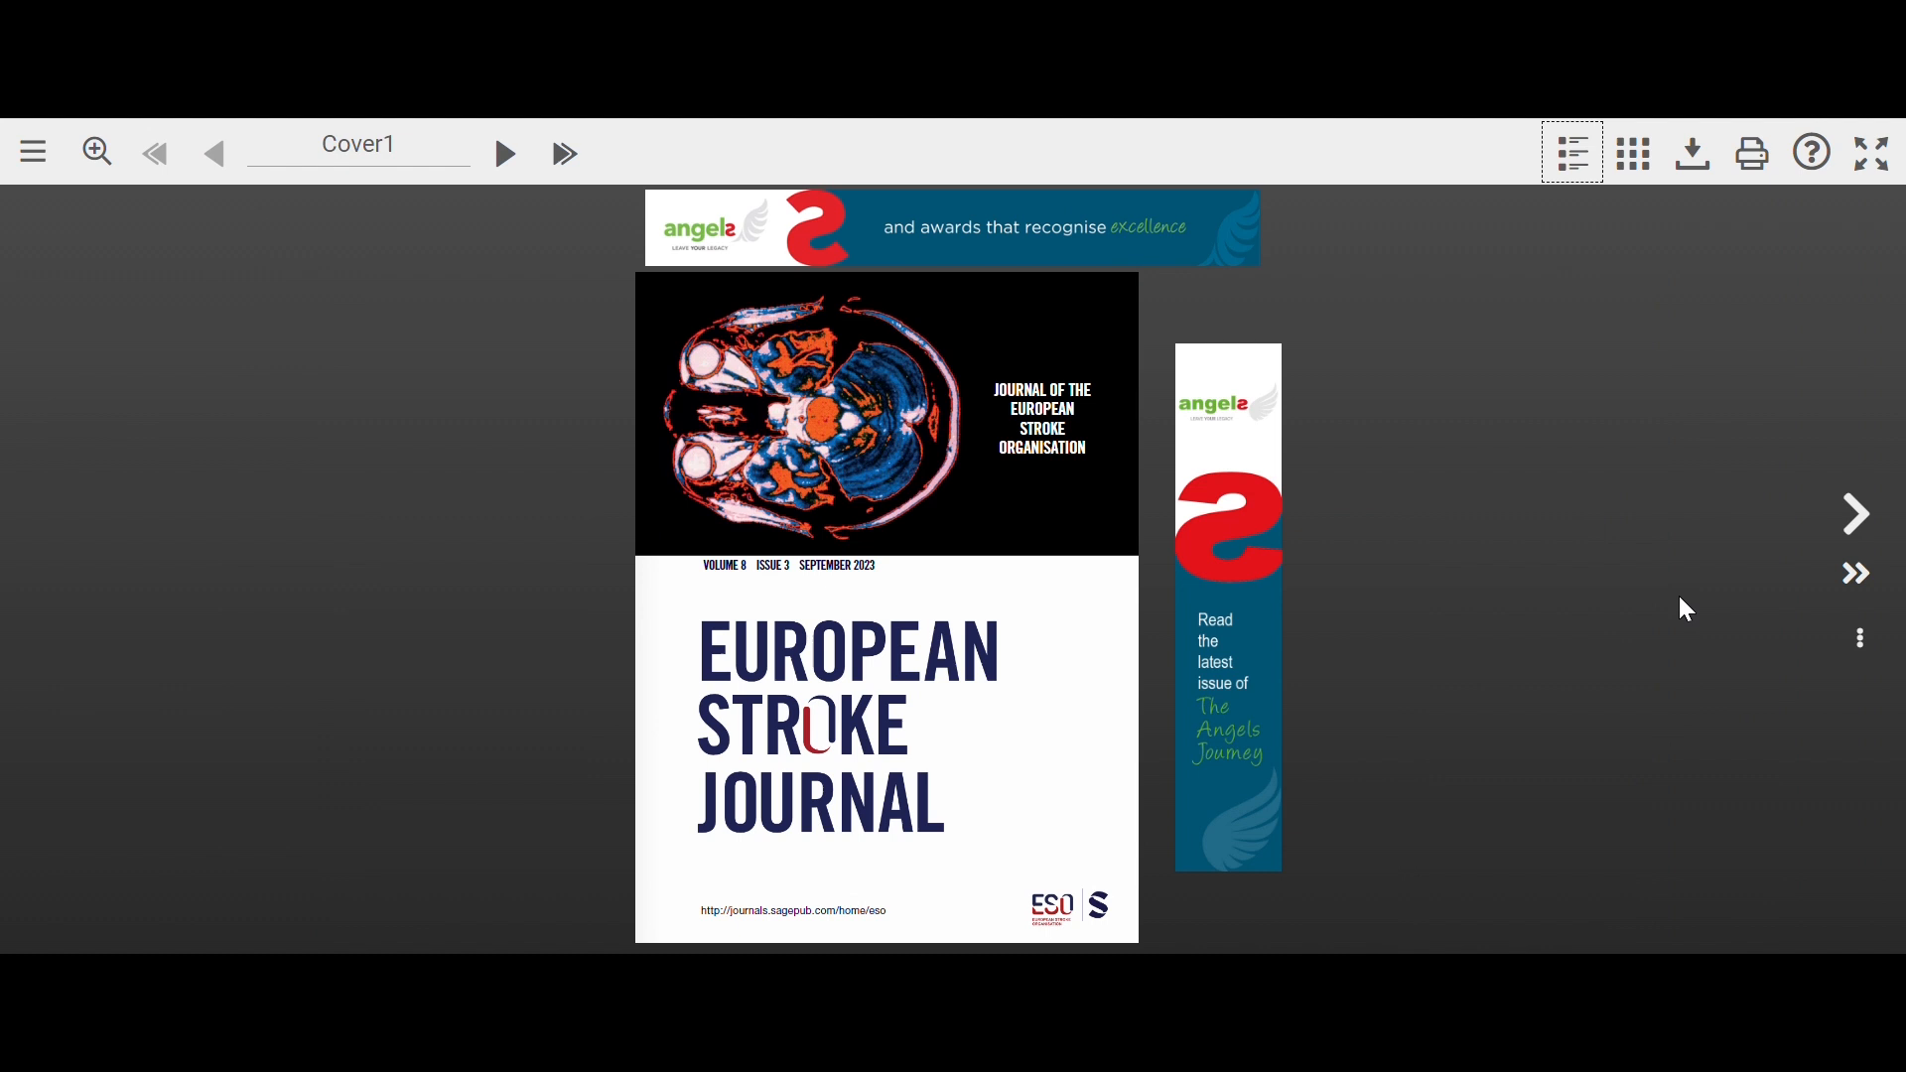
{"action": "mouse_move", "coordinate": [1779, 554]}
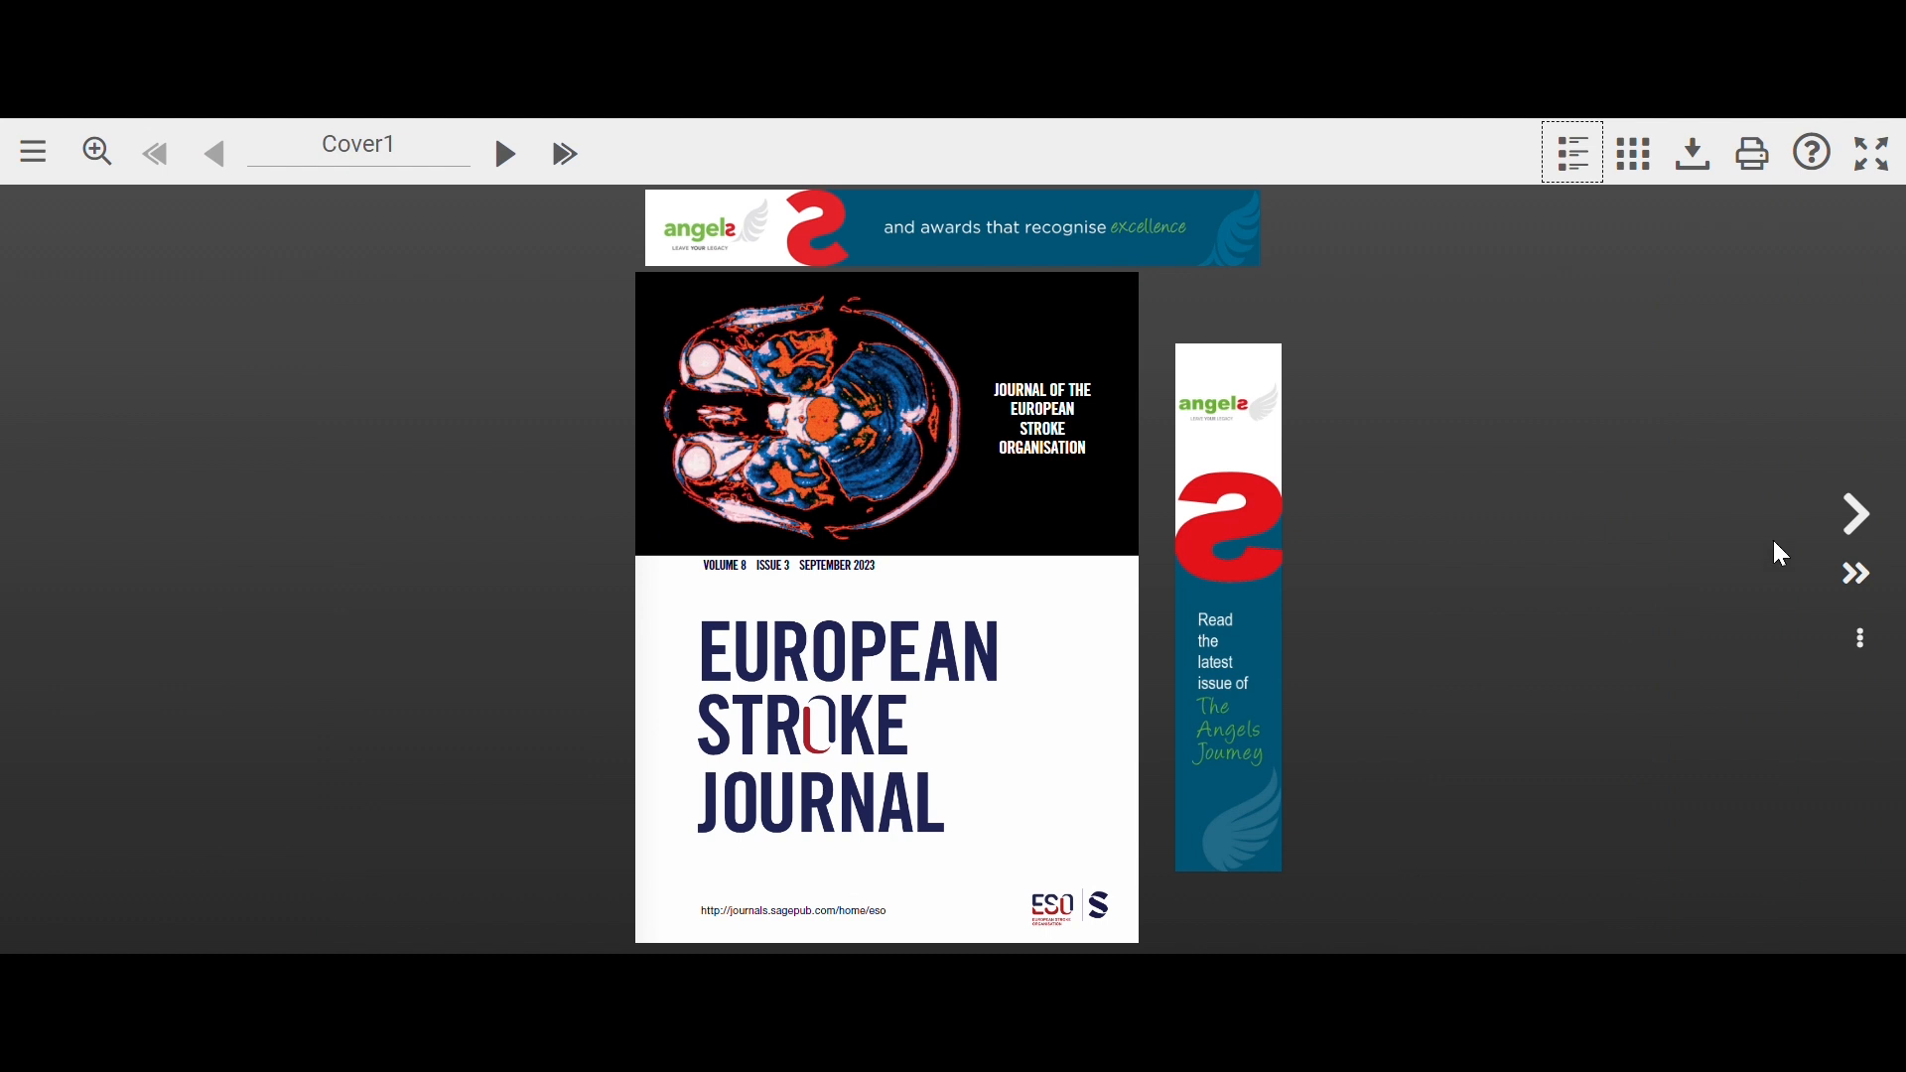
{"action": "mouse_move", "coordinate": [1854, 513]}
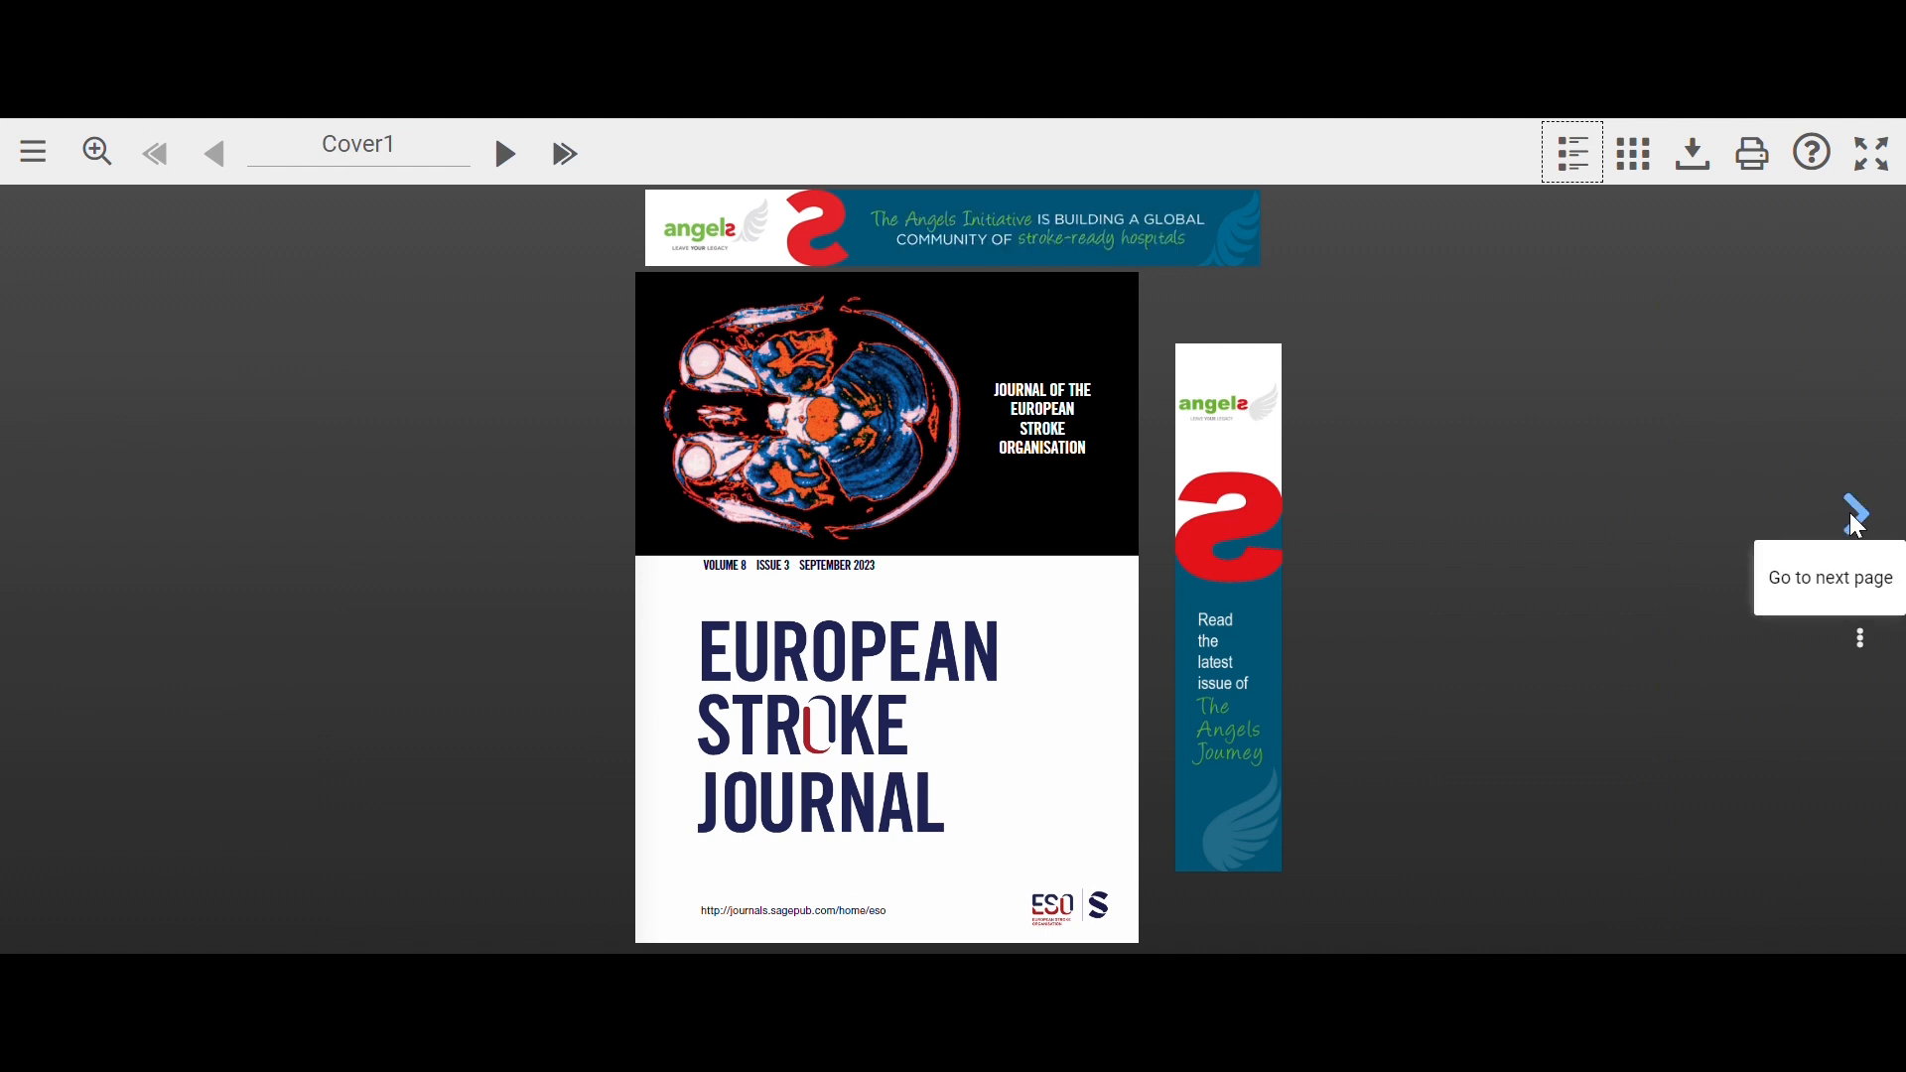
Turn to the spread pairing the ESOC 2024 advert with the contents page
{"action": "left_click", "coordinate": [1855, 512]}
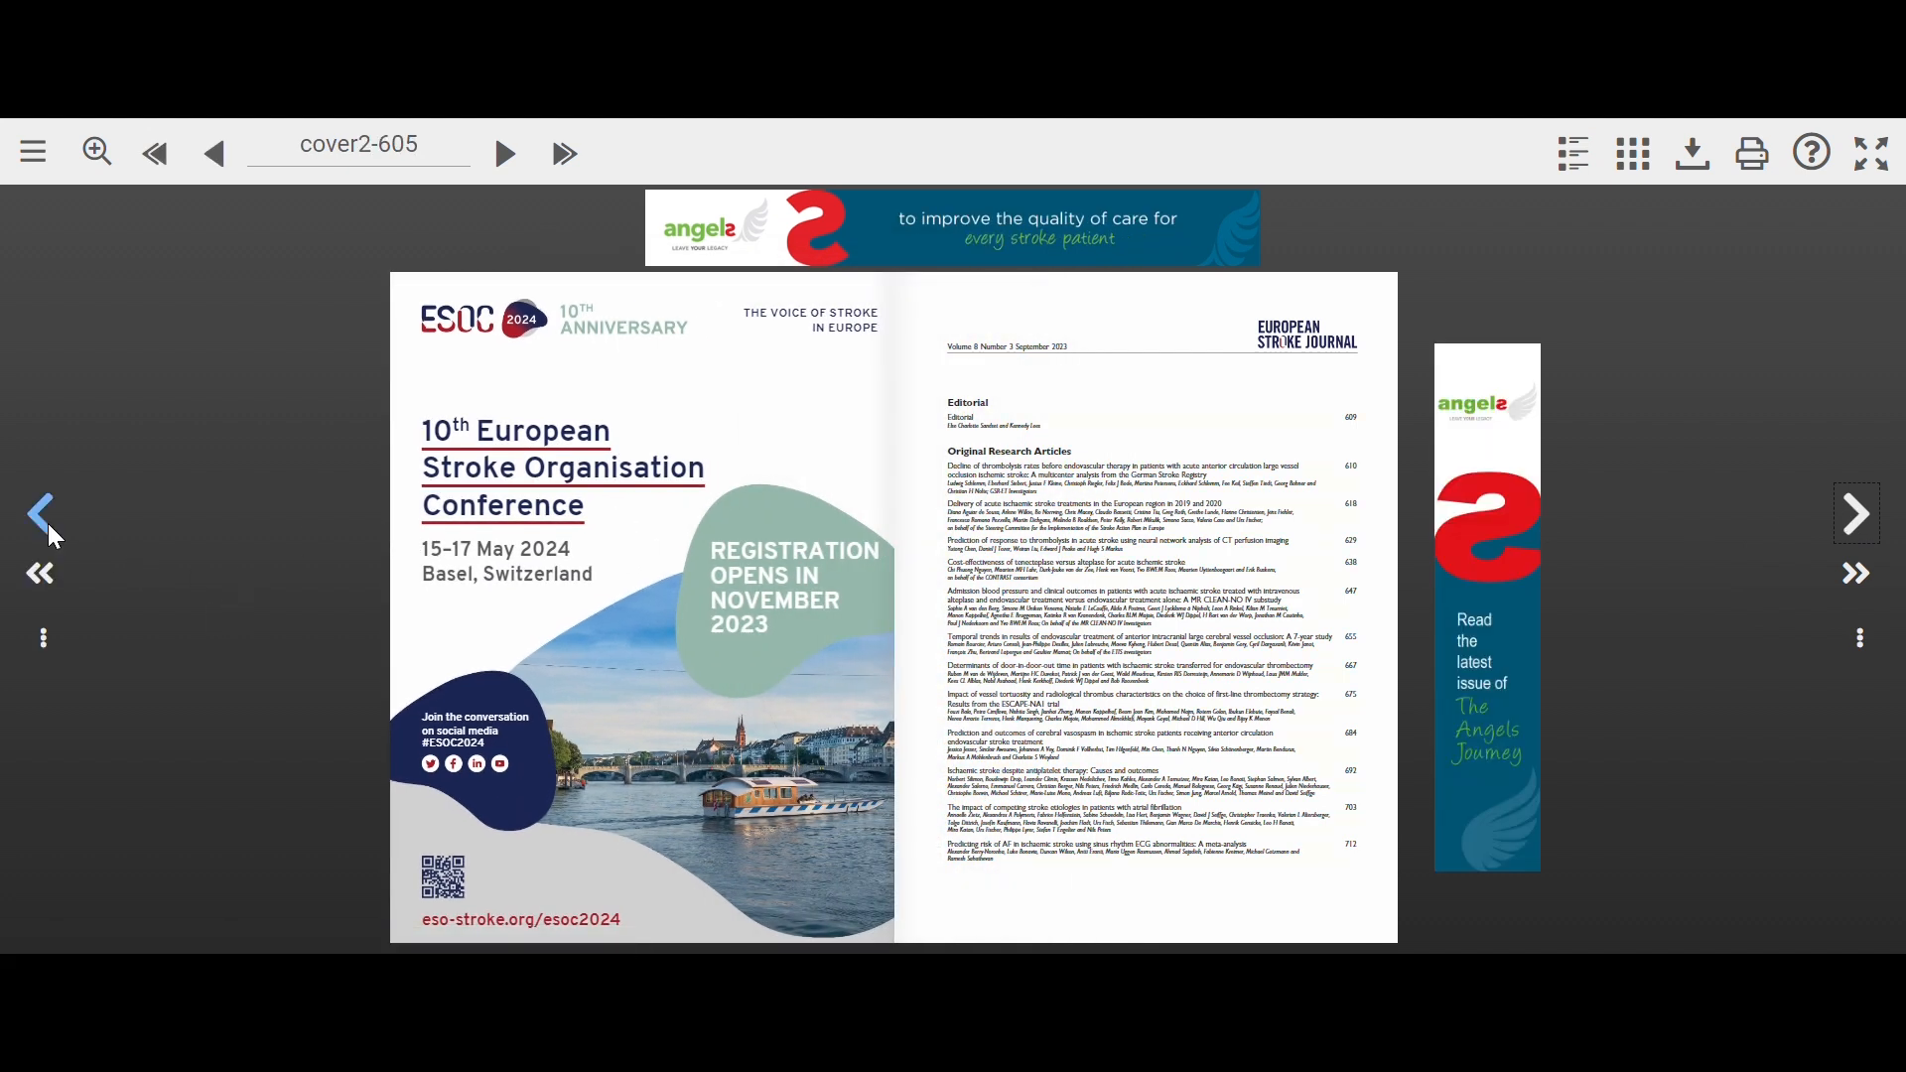
{"action": "mouse_move", "coordinate": [39, 513]}
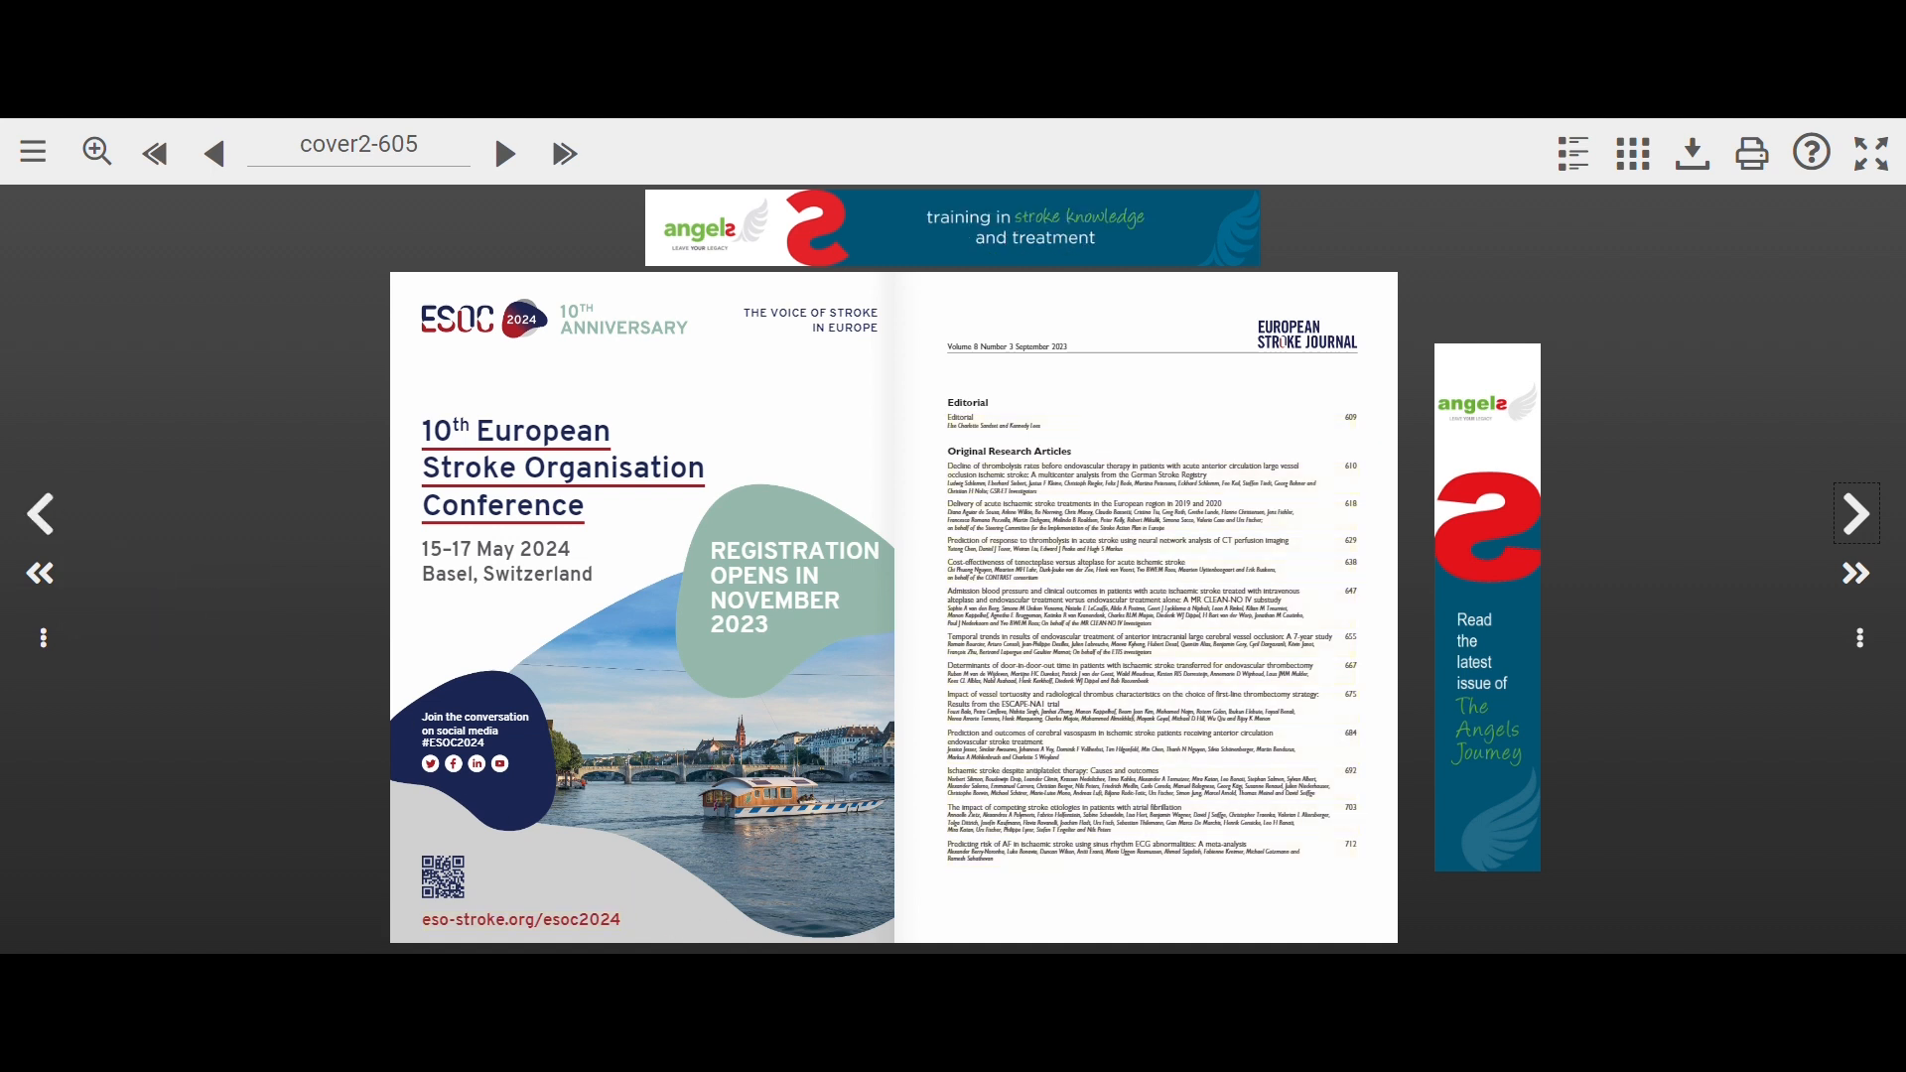
Flip to pages 606-607 and view the Angels Journey advert, then return
{"action": "left_click", "coordinate": [1854, 512]}
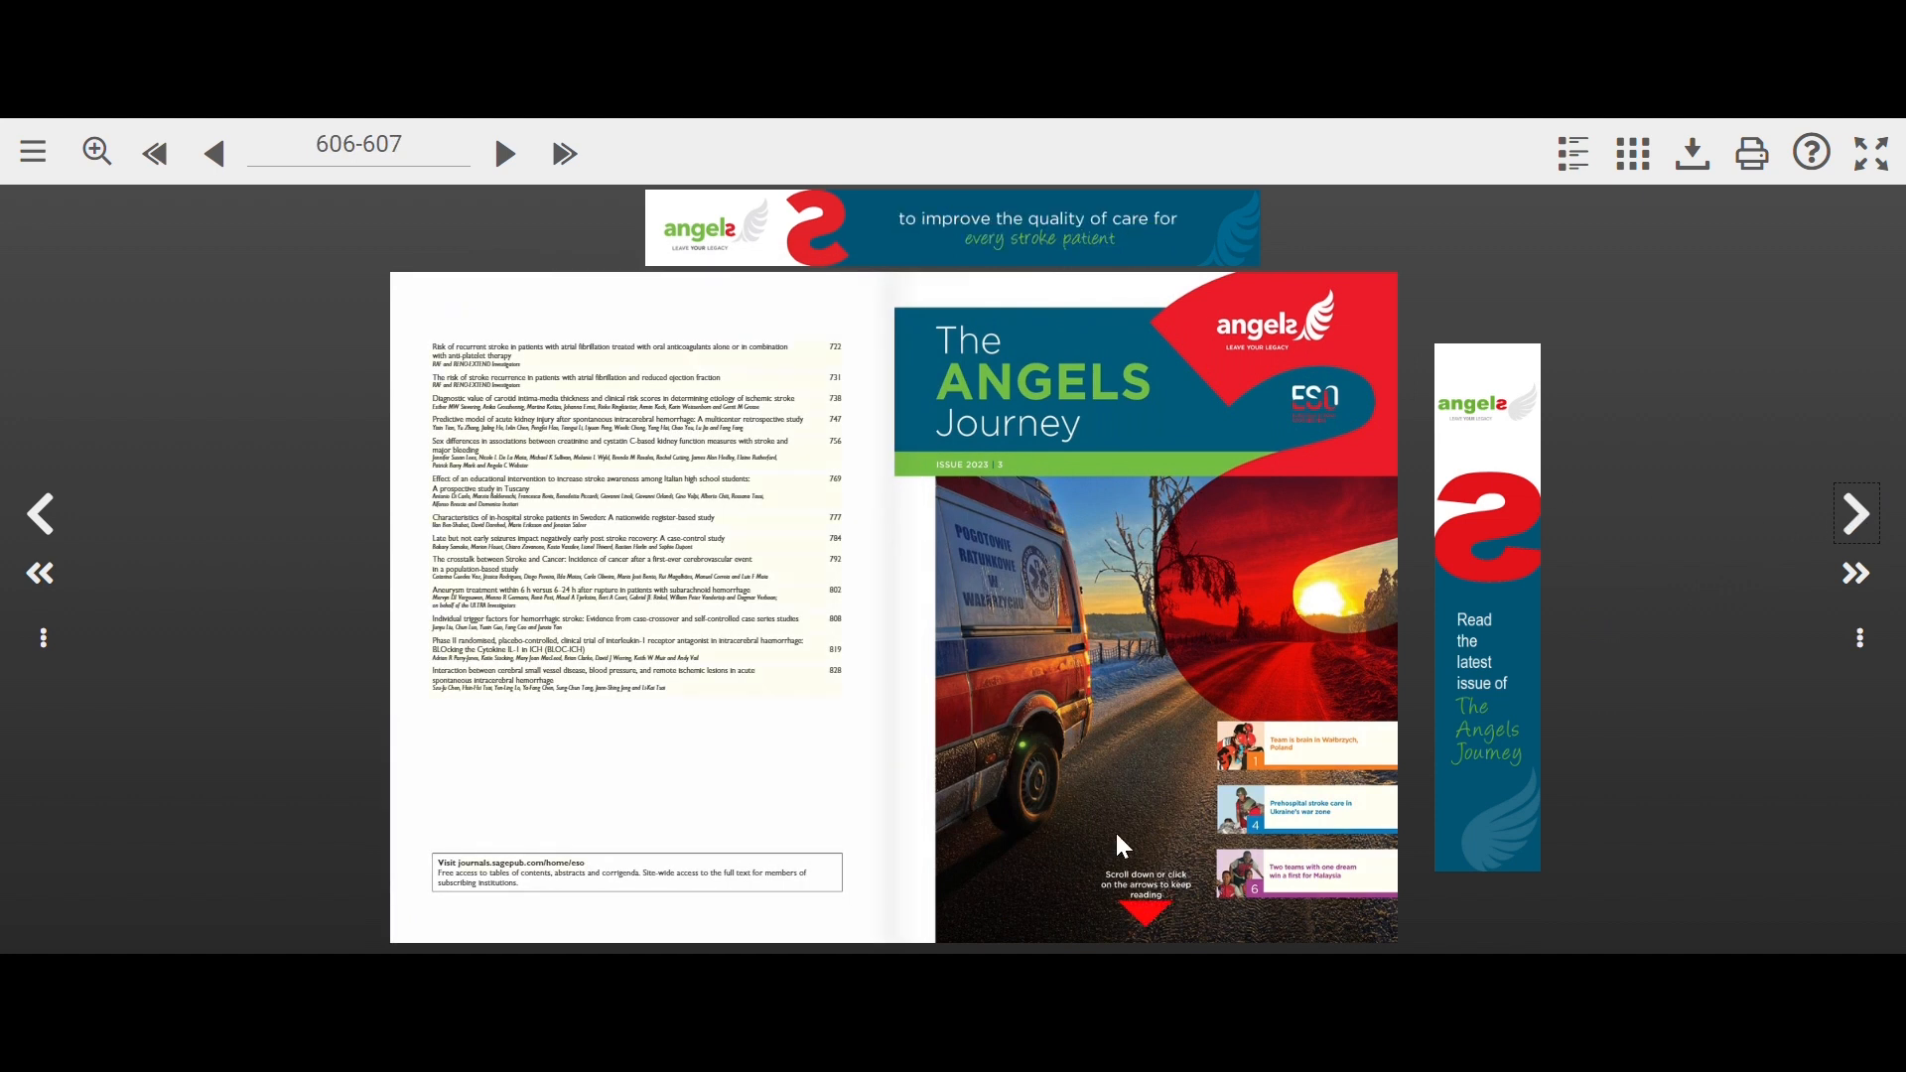
{"action": "left_click", "coordinate": [1144, 912]}
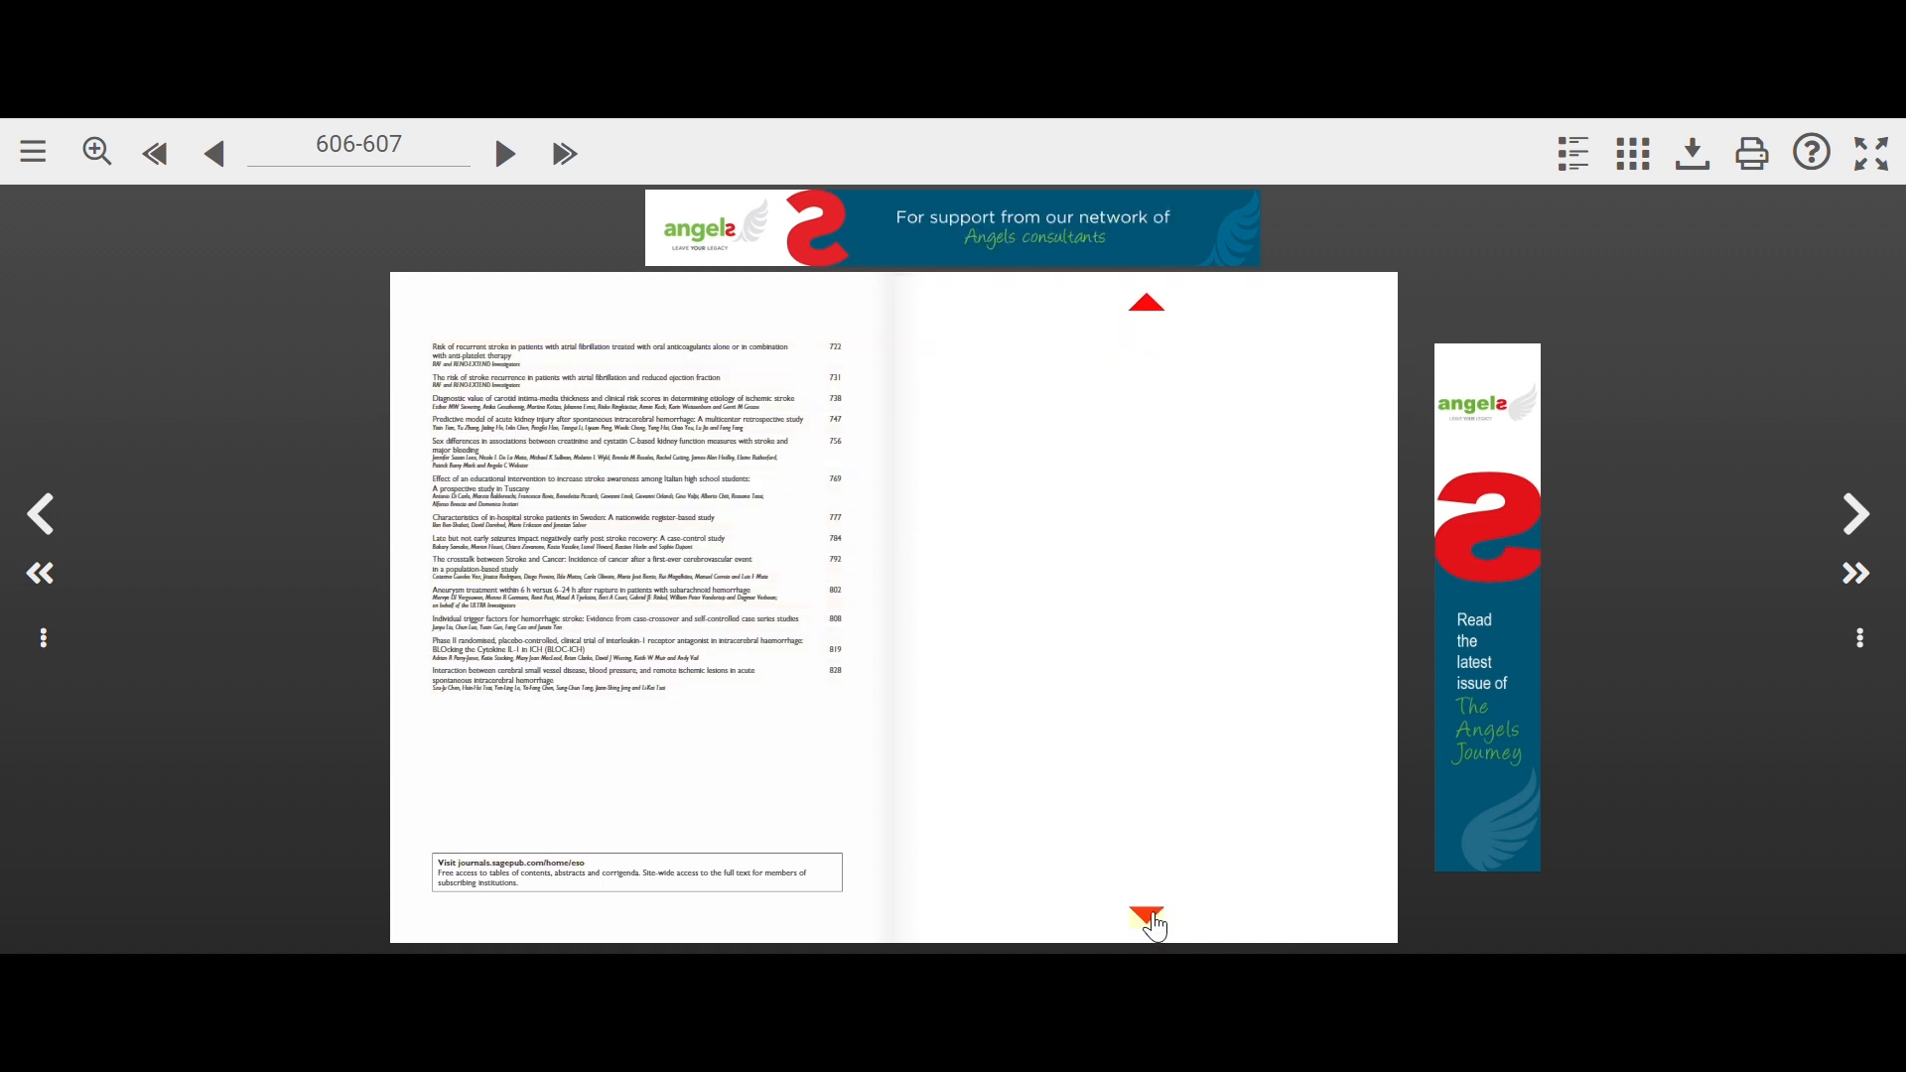
{"action": "left_click", "coordinate": [1146, 920]}
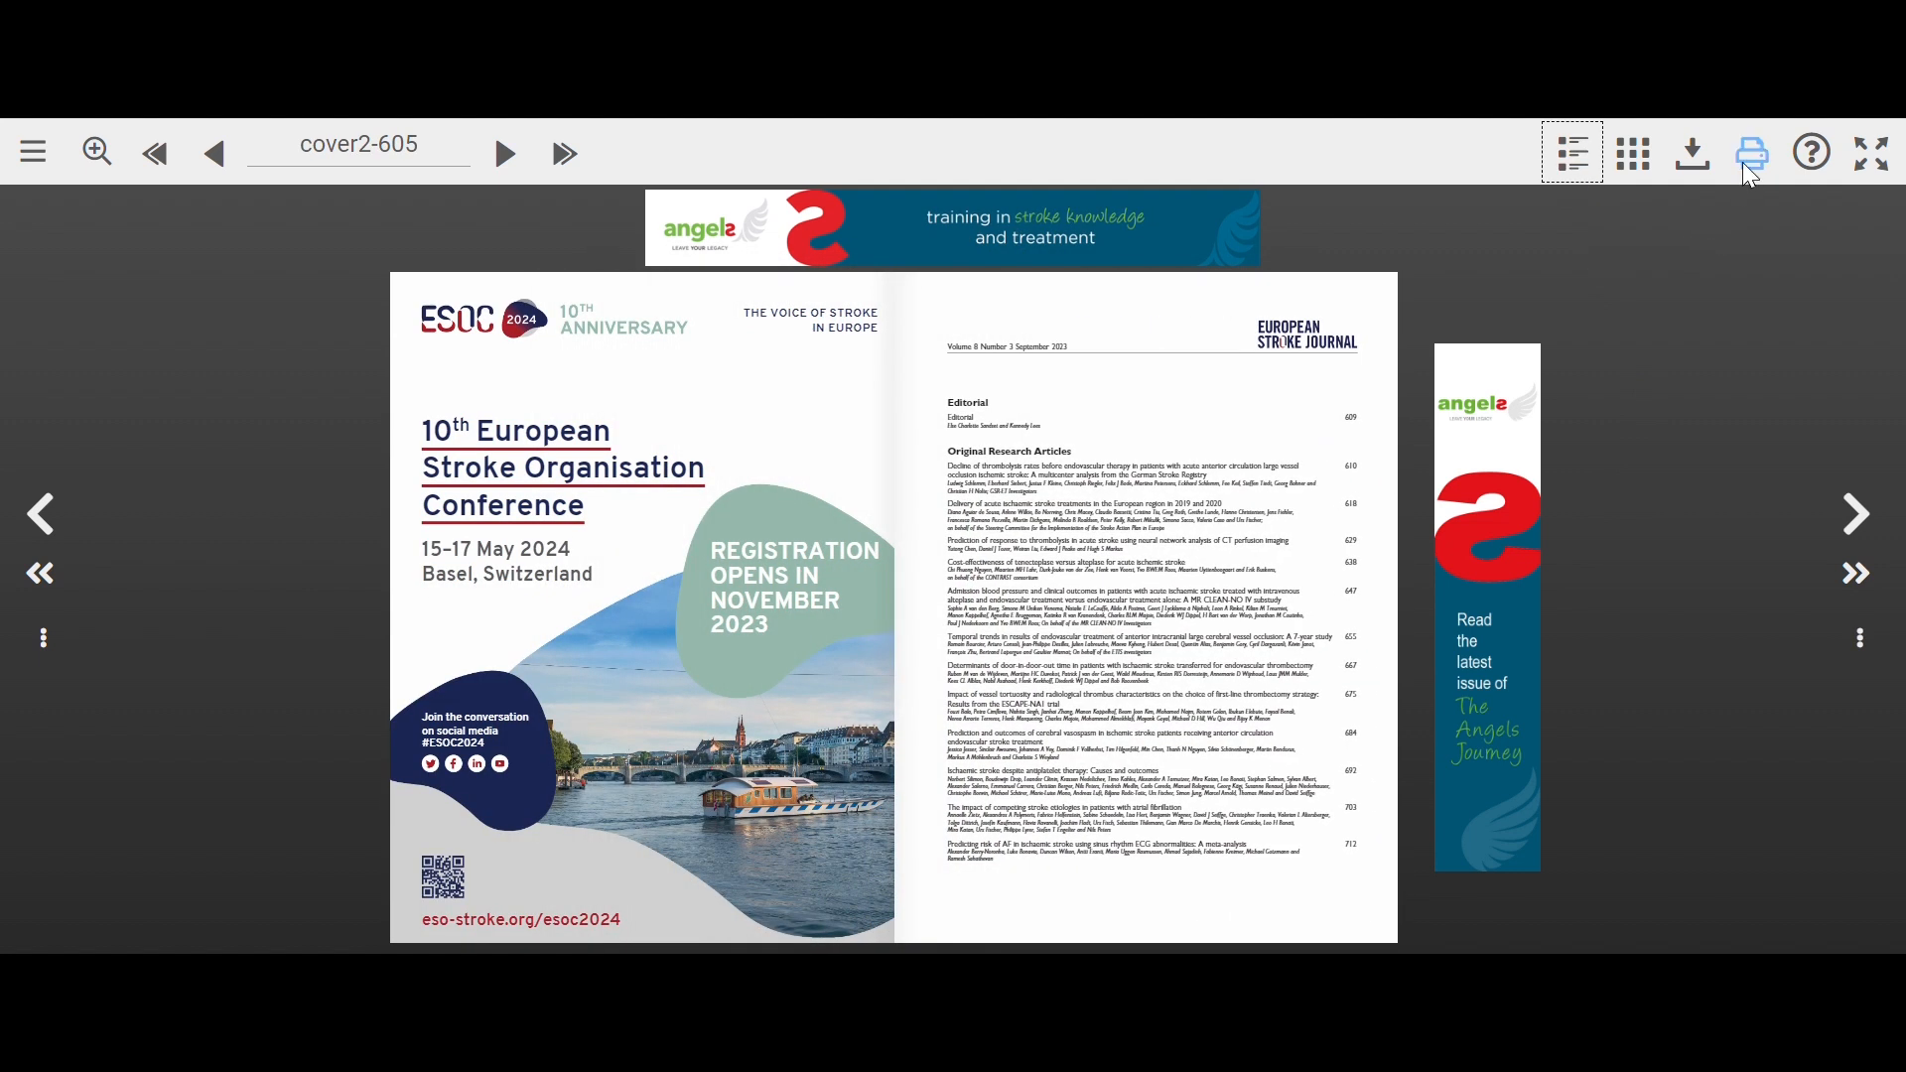
{"action": "left_click", "coordinate": [1749, 153]}
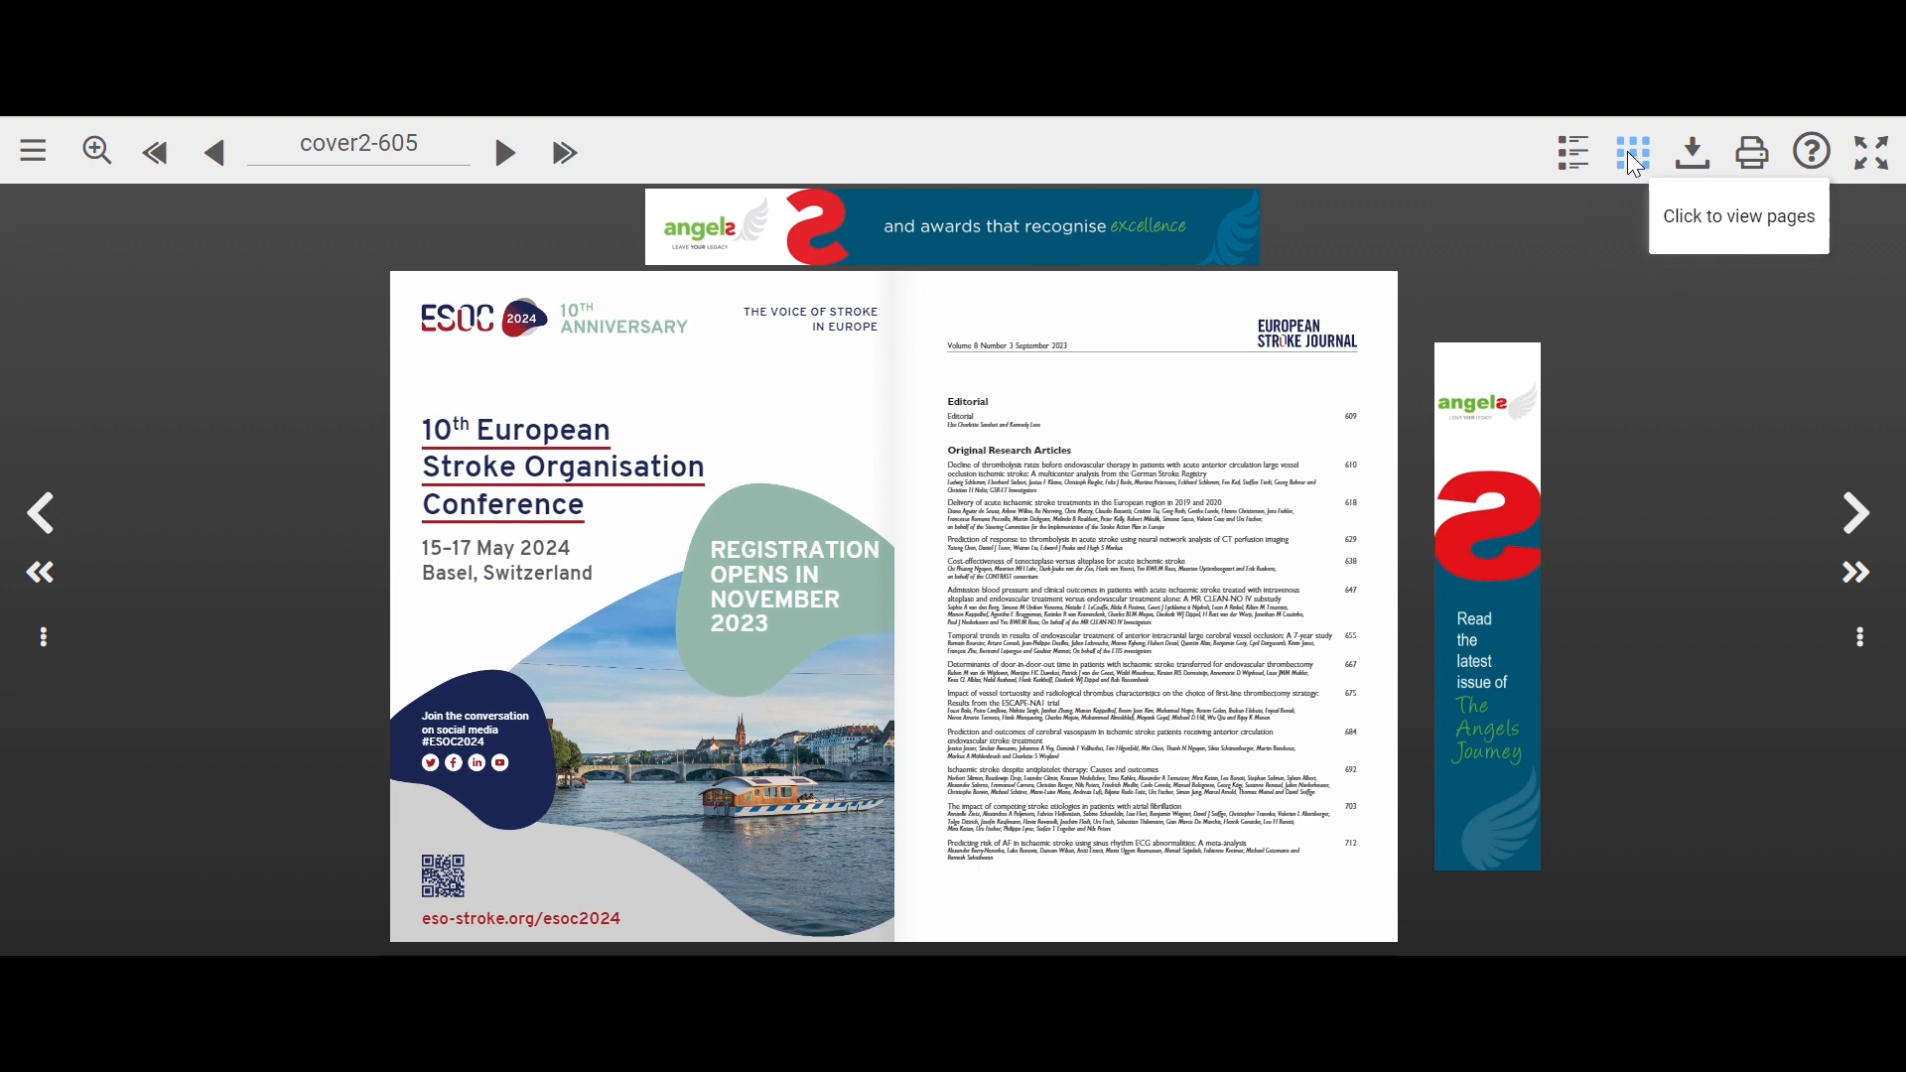
Show all pages of the September 2023 issue as a thumbnail grid
{"action": "left_click", "coordinate": [1632, 151]}
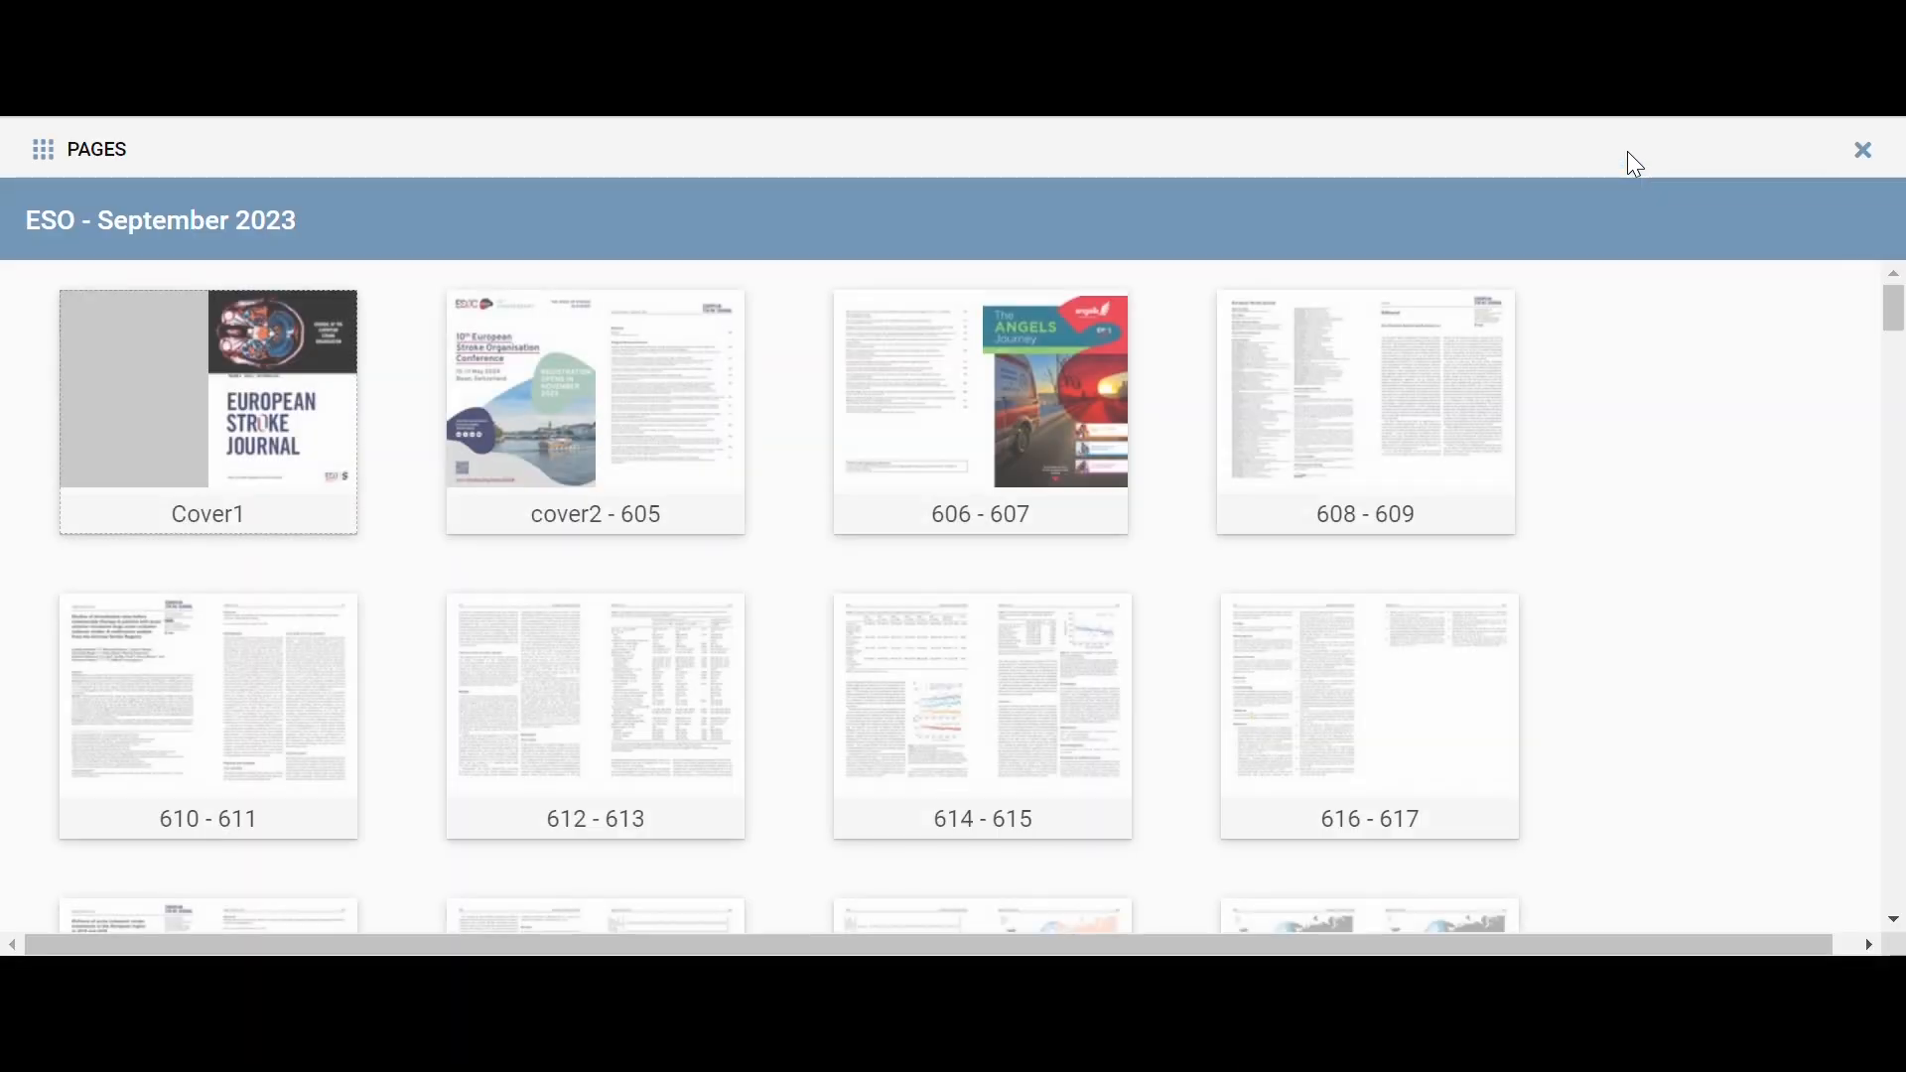
{"action": "scroll", "scroll_direction": "down", "scroll_amount": 3}
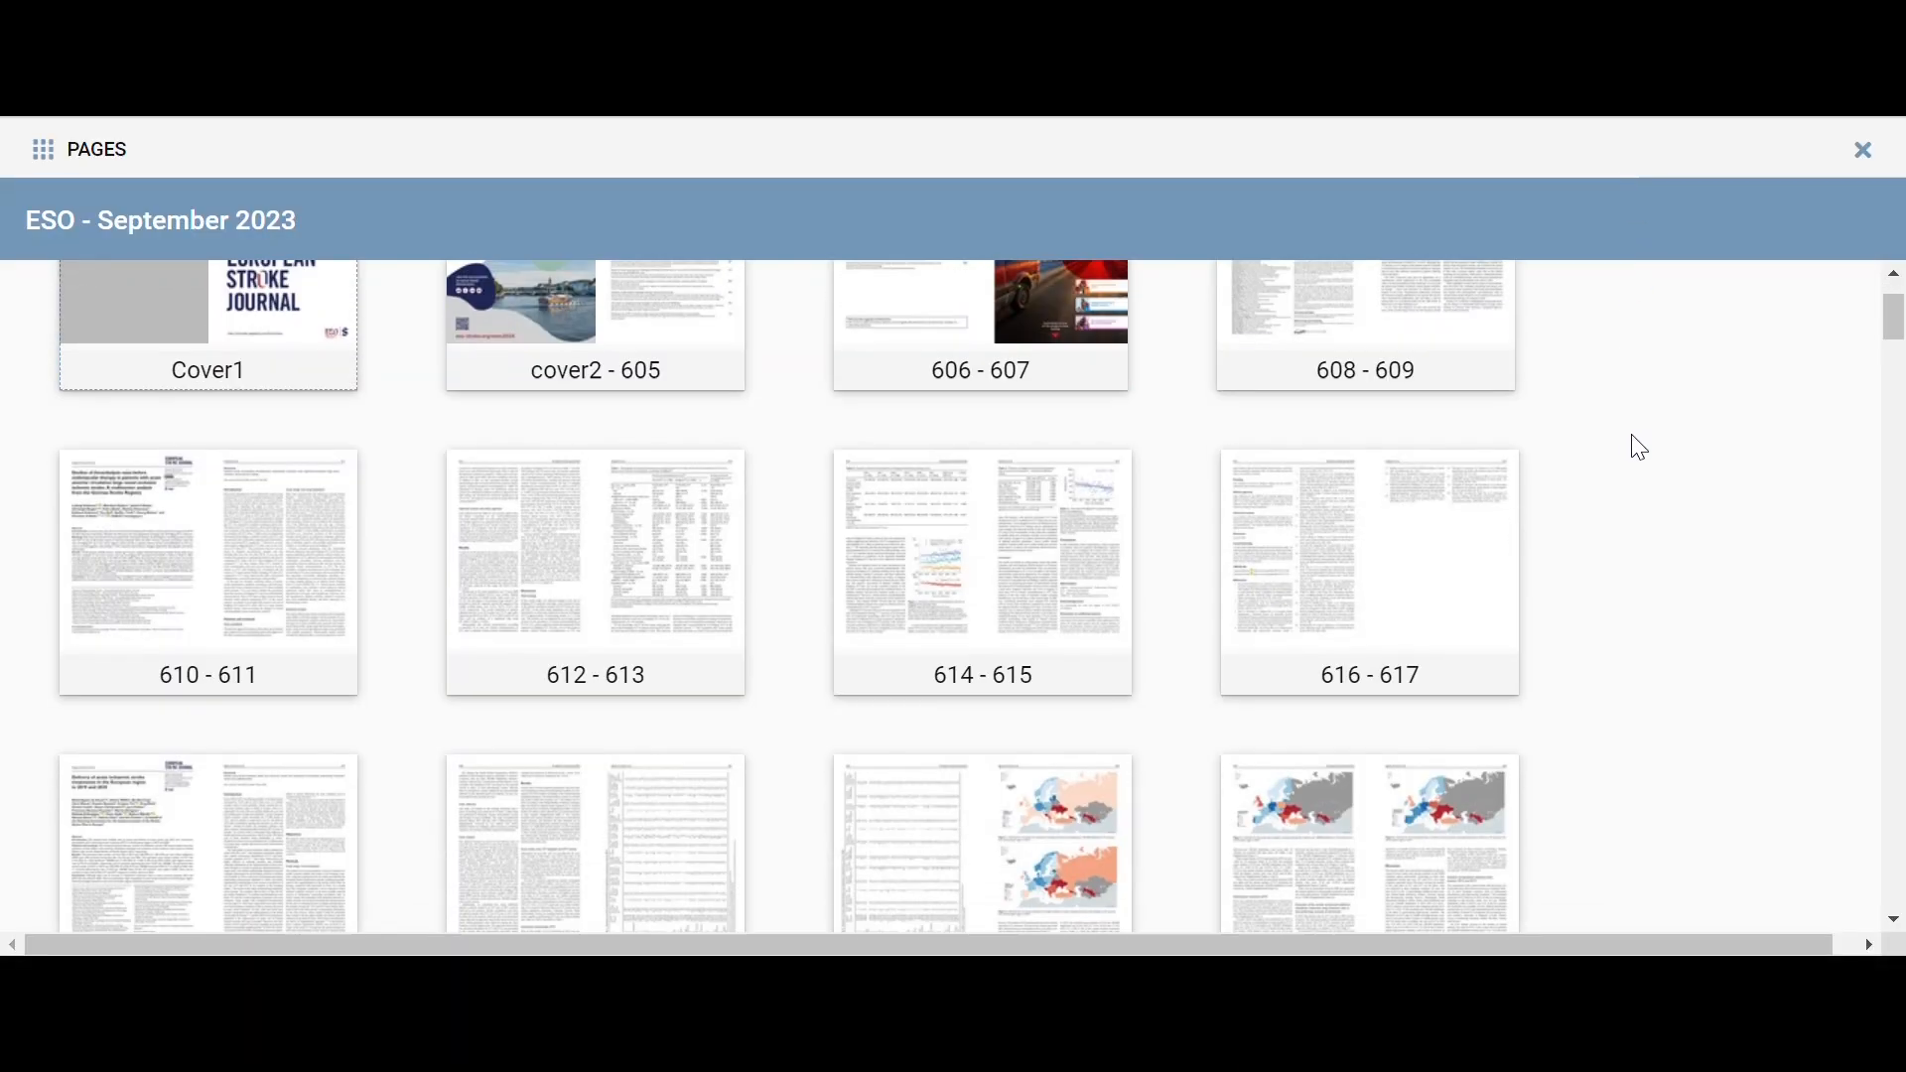